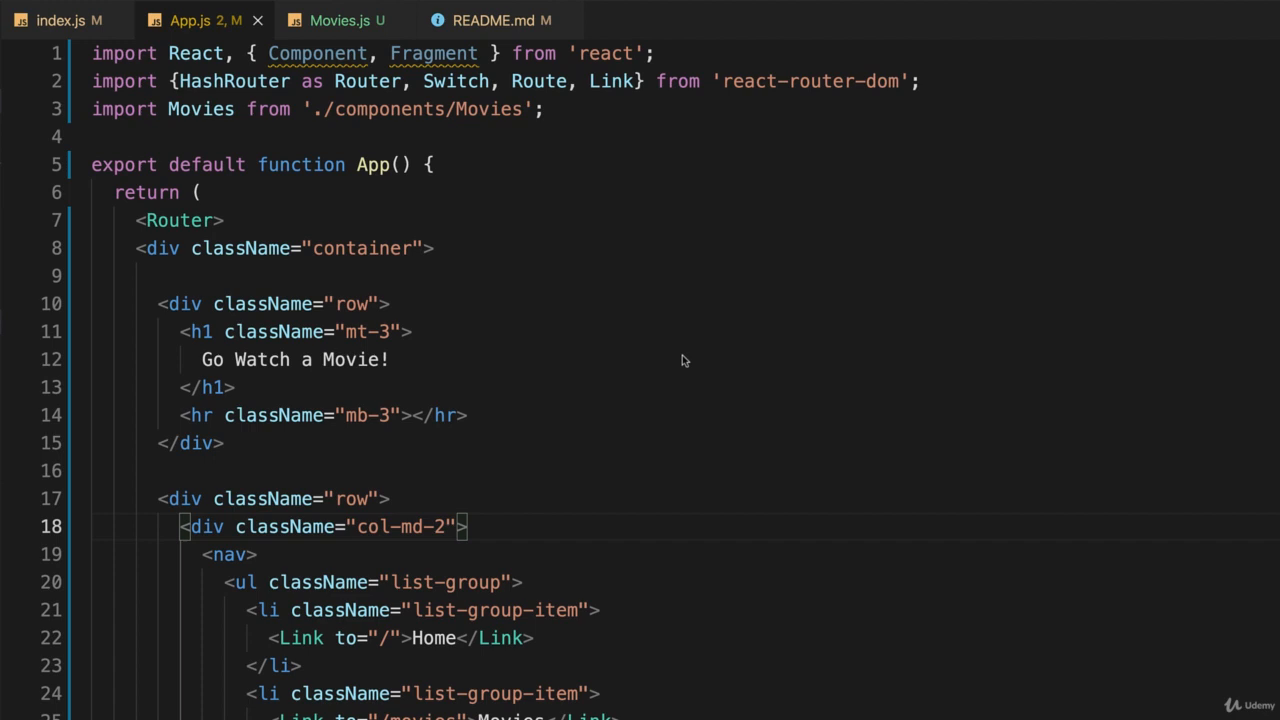
Bring the Home and Admin stub functions at the bottom of App.js into view
scroll("down", 3)
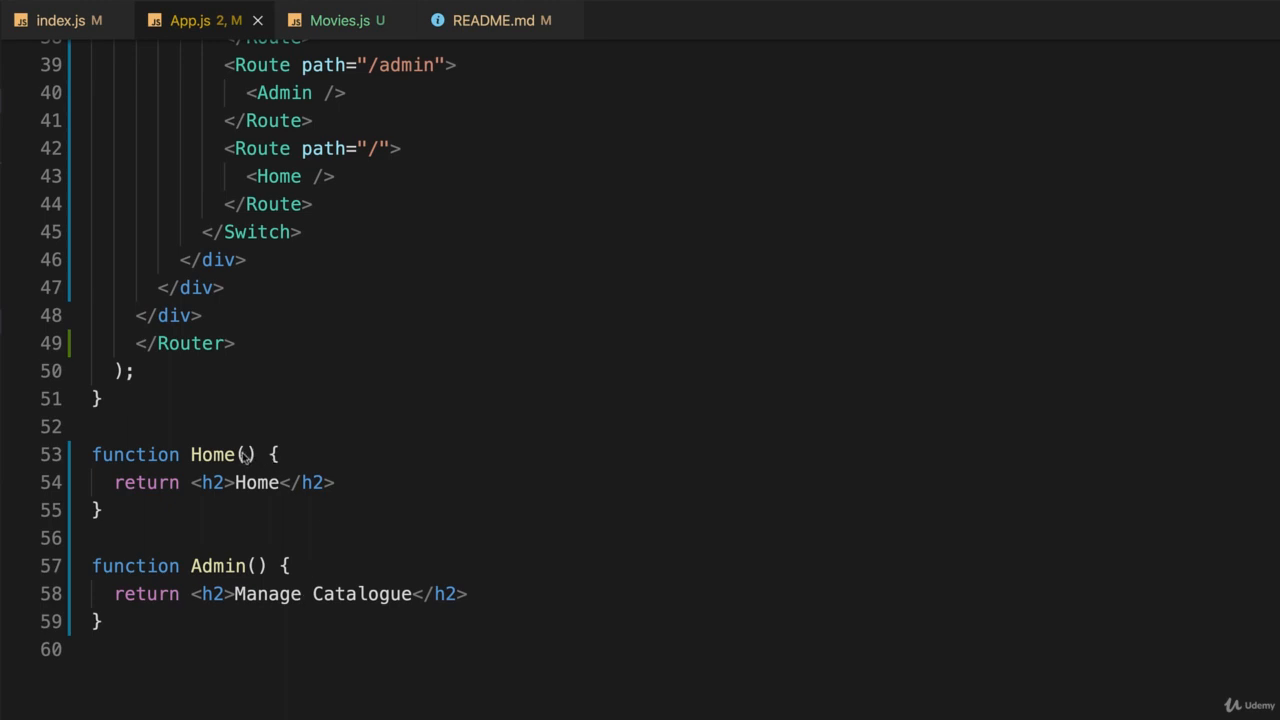
mouse_move(250, 568)
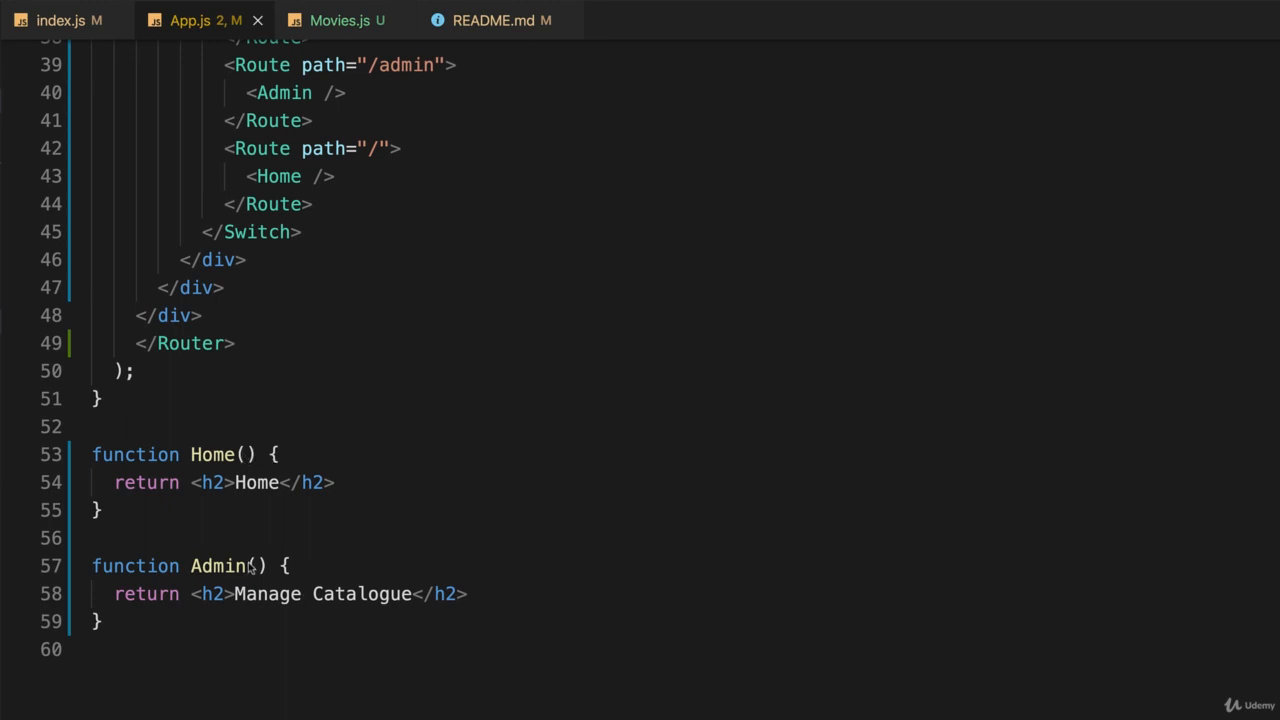
mouse_move(676, 572)
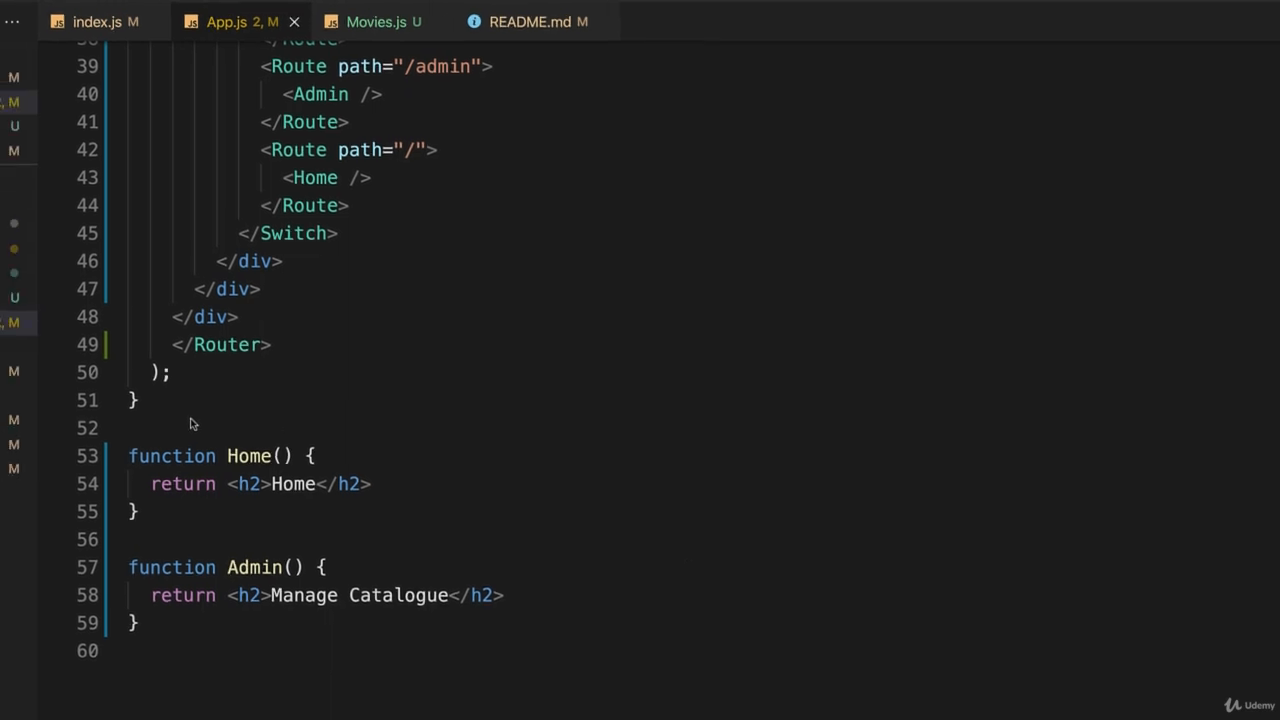
Reveal the go-movies tree with src/components/Movies.js beside App.js
left_click(28, 44)
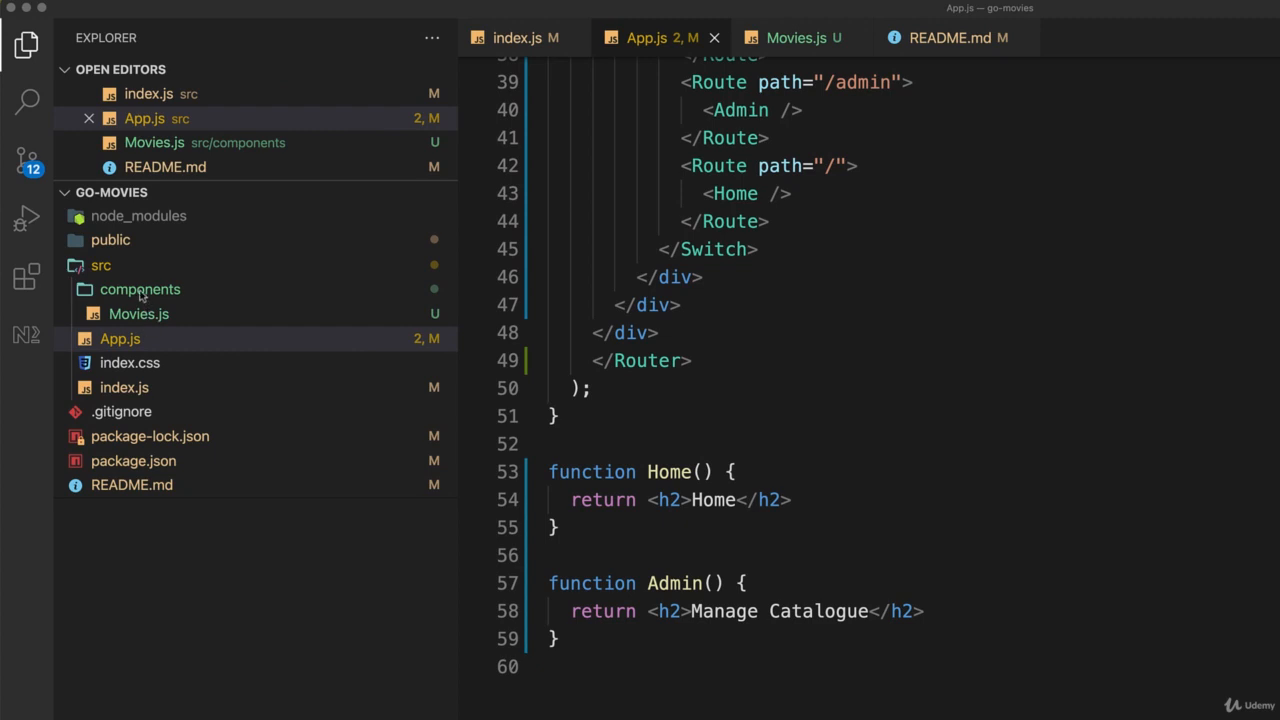
mouse_move(156, 316)
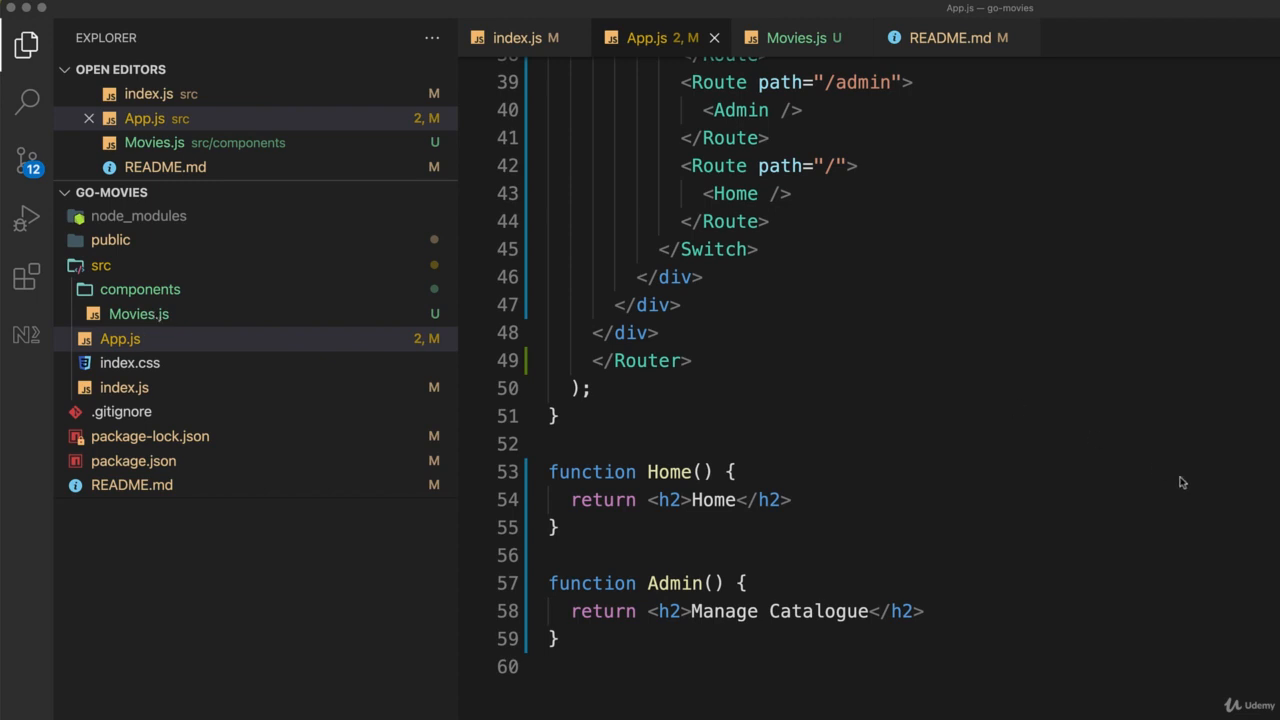
mouse_move(732, 686)
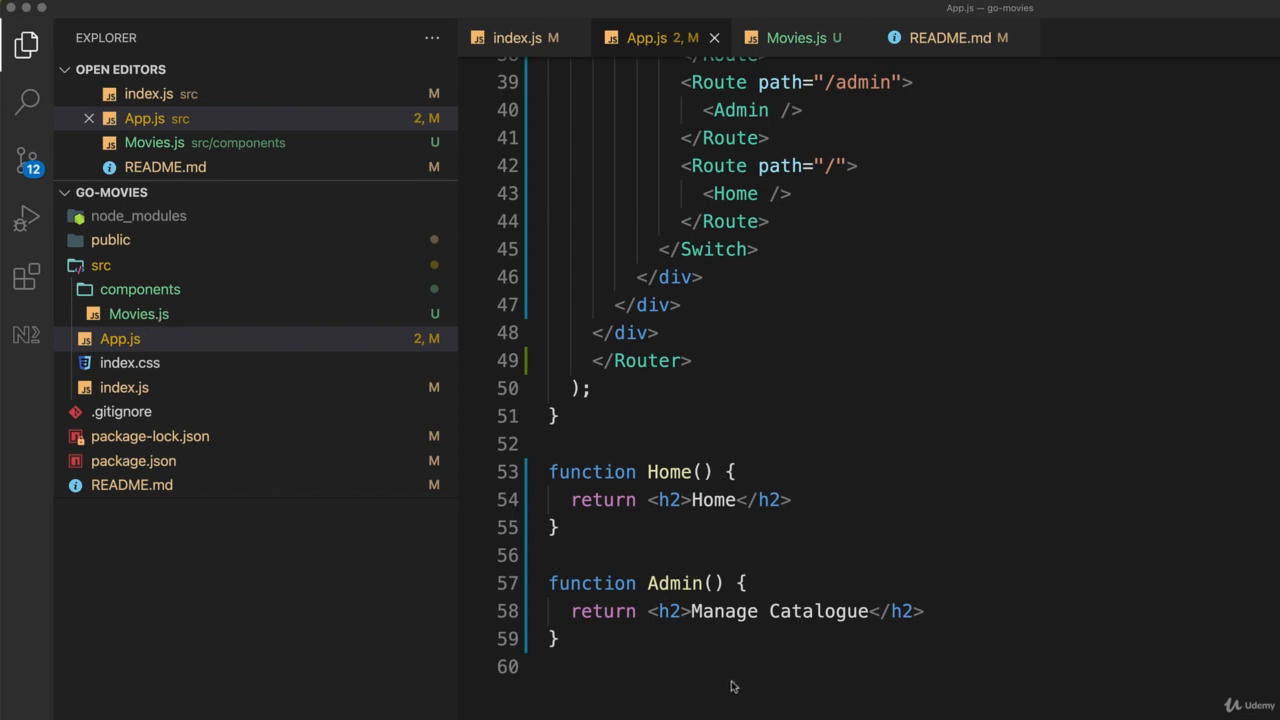